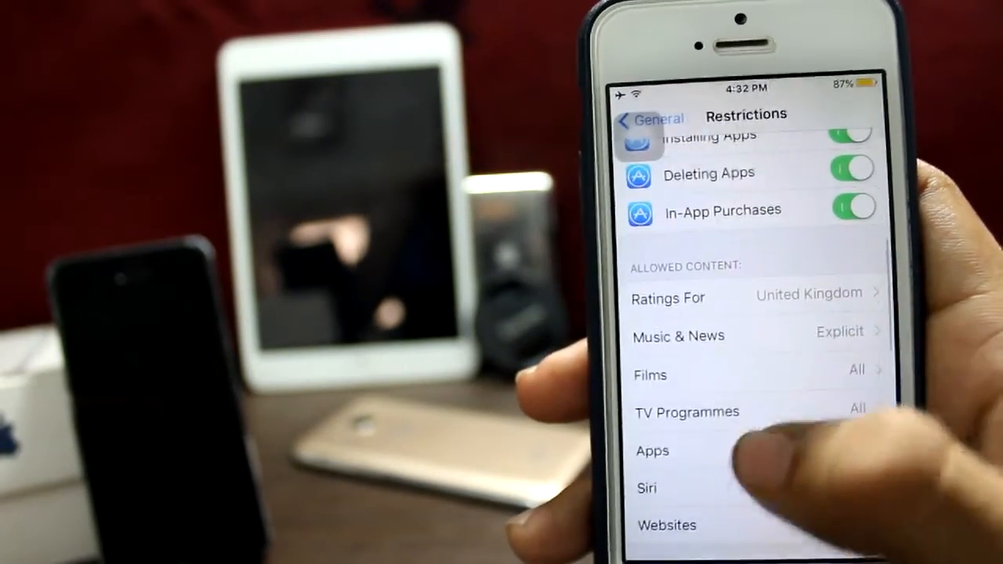
Step: Set the Apps rating under Allowed Content to Don't Allow Apps
{"action": "left_click", "coordinate": [652, 452]}
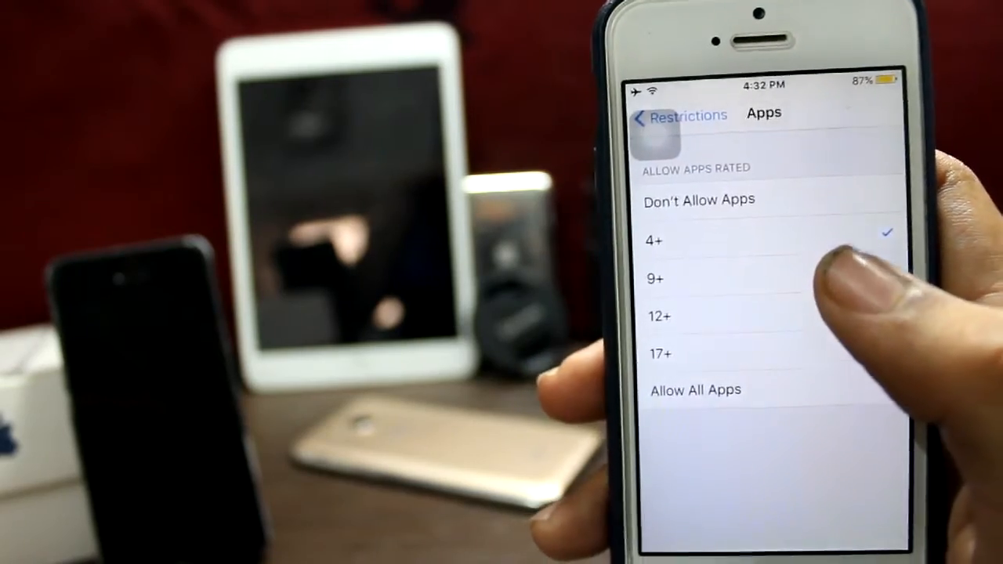
{"action": "left_click", "coordinate": [698, 199]}
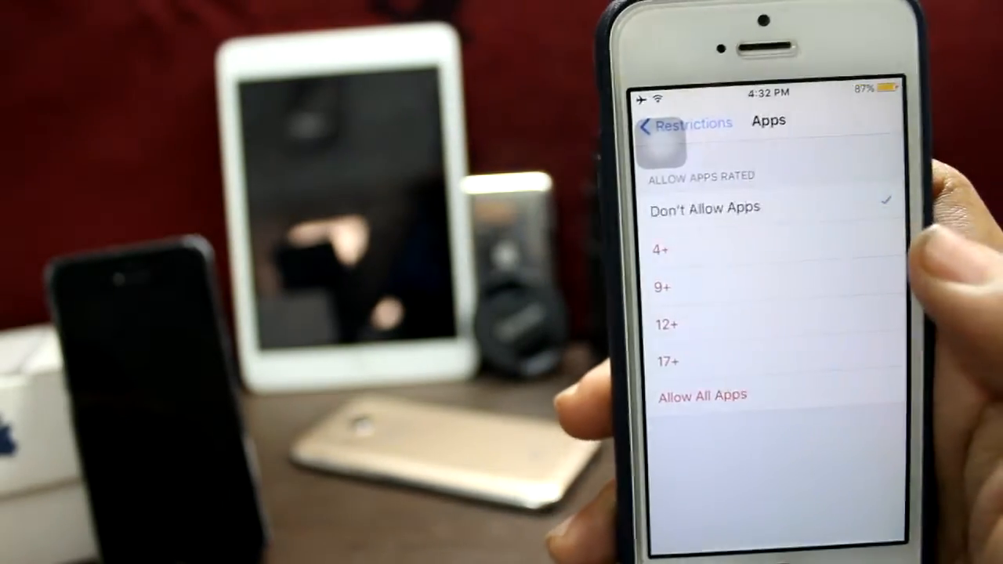